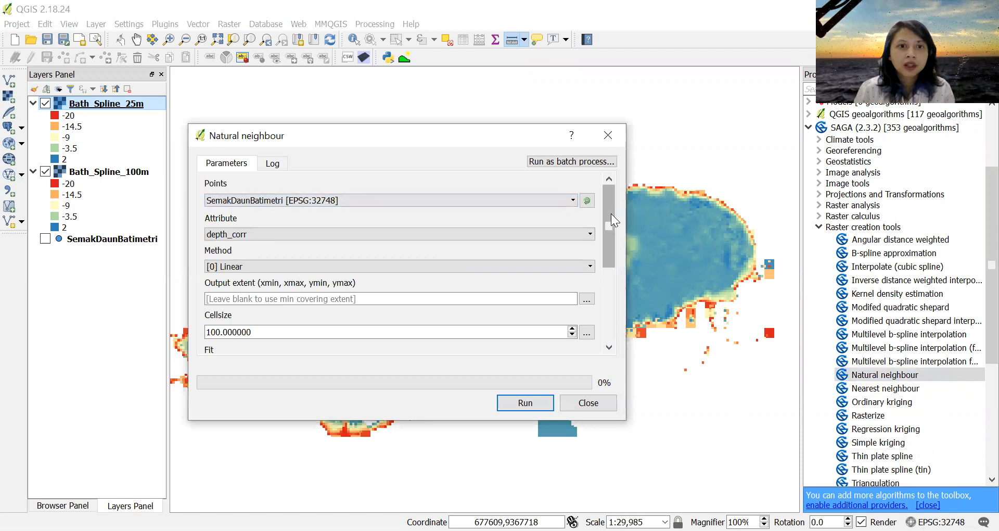
# Step: Choose the Sibson method with 100 m cells and set the output grid to be saved to a file
pyautogui.scroll(-3)
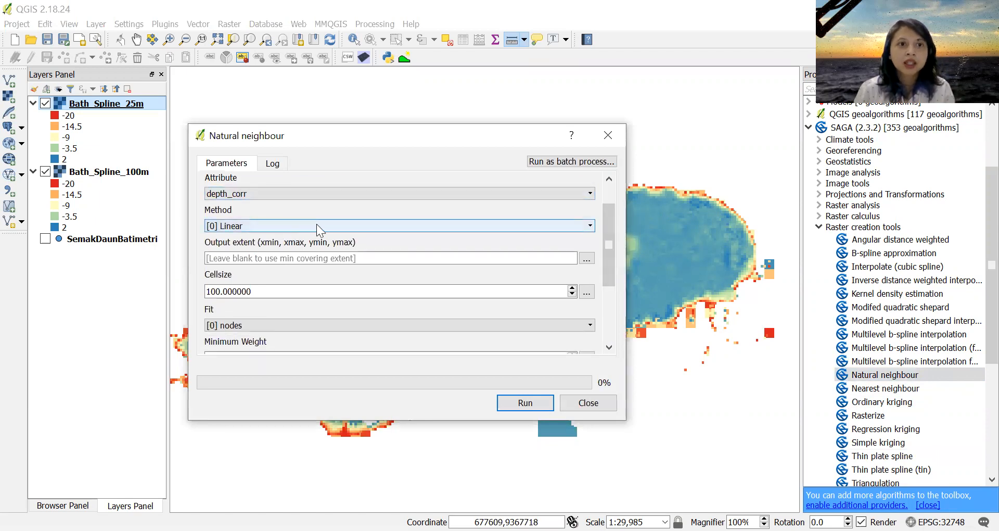
pyautogui.click(396, 226)
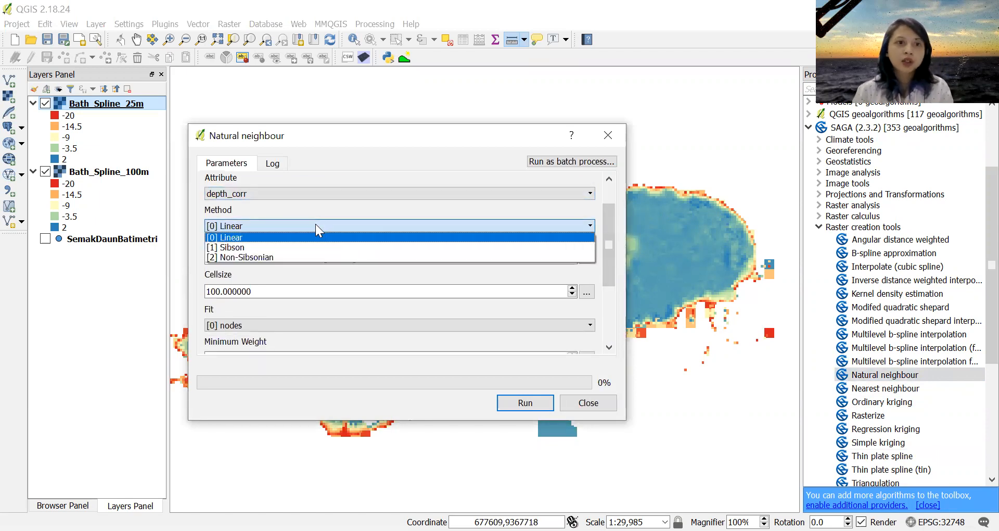
pyautogui.moveTo(312, 247)
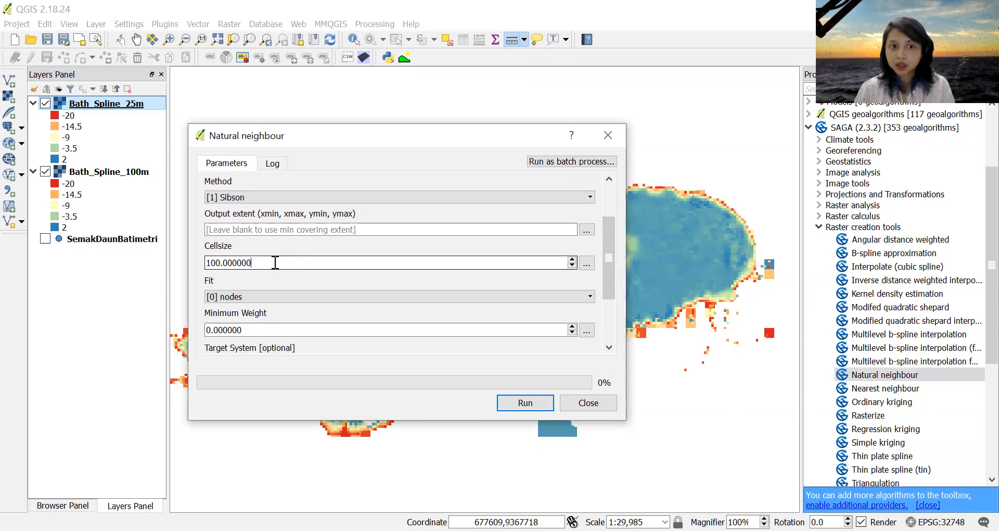
pyautogui.scroll(-3)
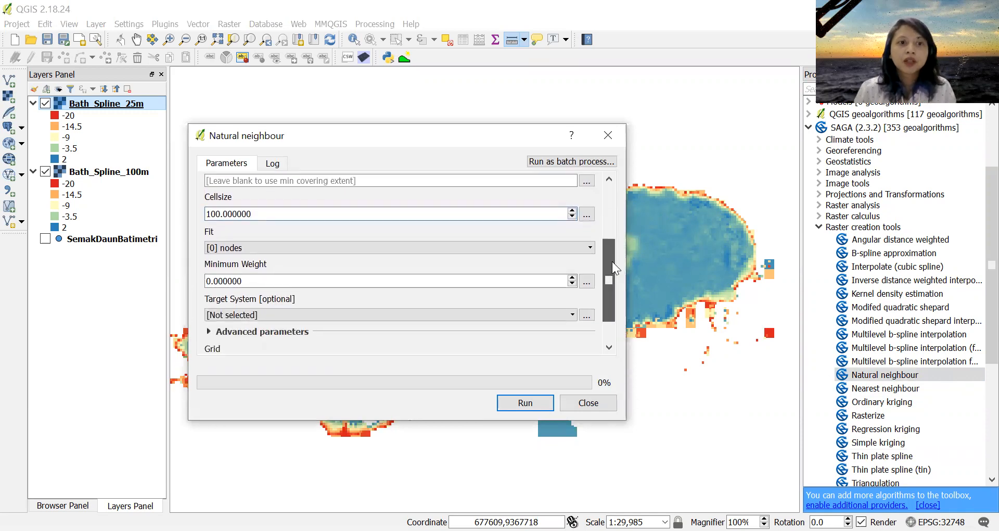
pyautogui.scroll(-3)
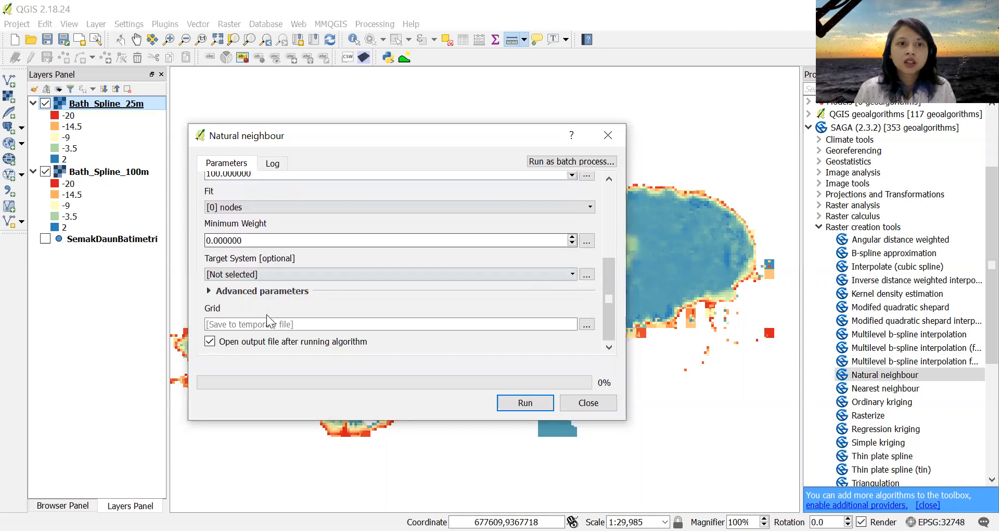
pyautogui.click(586, 324)
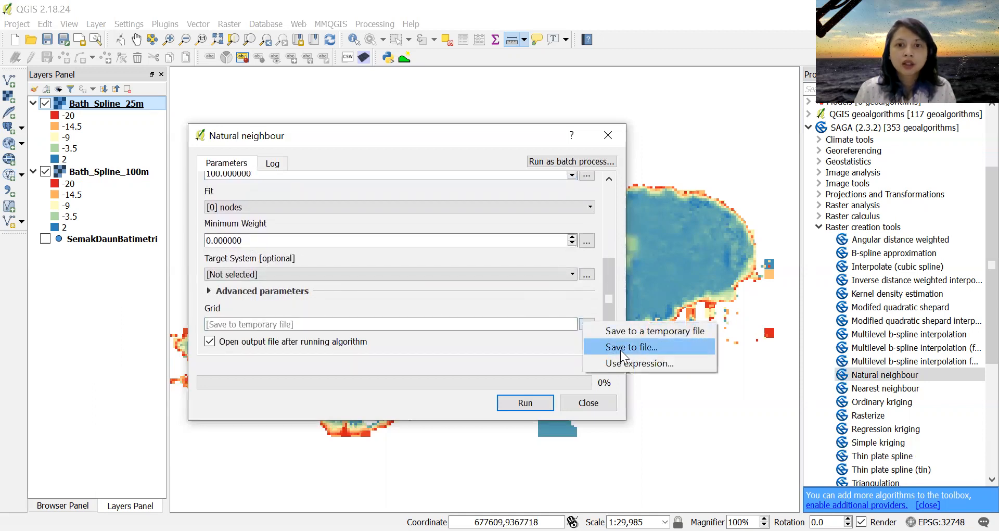
pyautogui.click(629, 347)
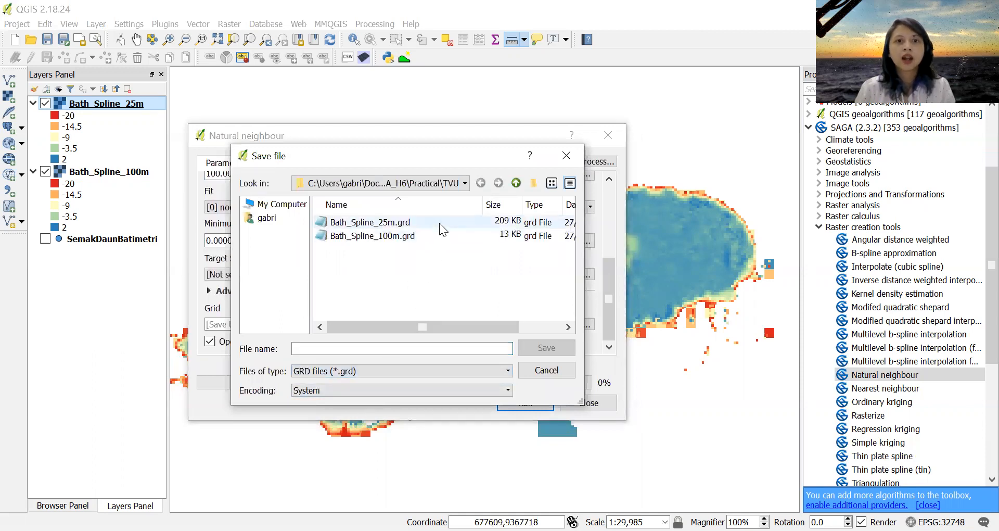
# Step: Save the output as Bath_NatNei_100m.grd and run the interpolation to add the Grid layer
pyautogui.click(373, 236)
pyautogui.write('Bath_NatNei_100m.grd')
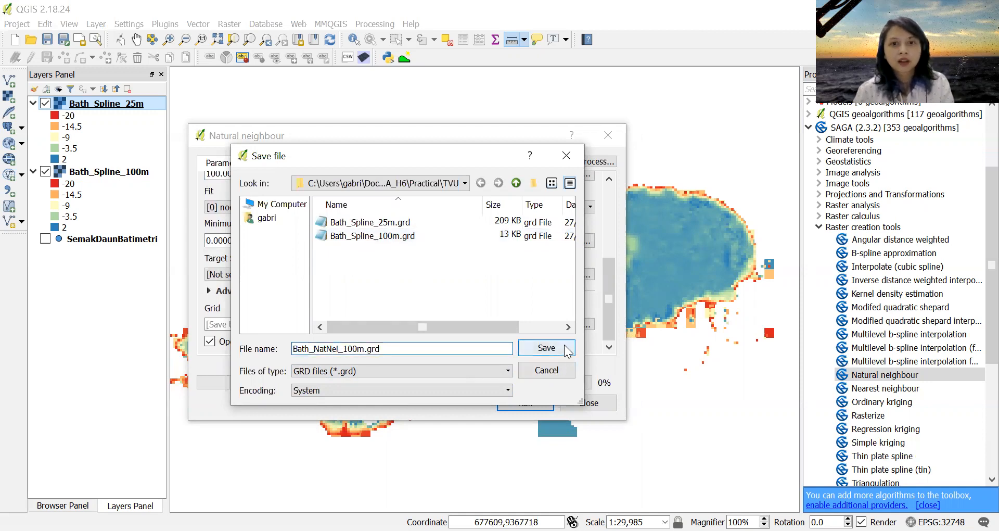
pyautogui.click(545, 348)
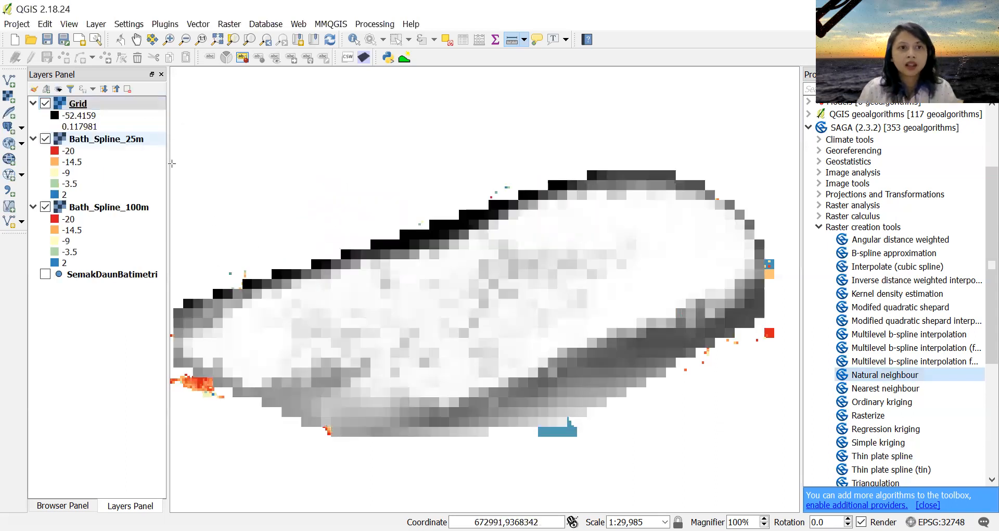
# Step: Copy Bath_Spline_25m's depth style to the new grid, hide Bath_Spline_25m and rename the grid Bath_NatNei_100m
pyautogui.click(107, 138)
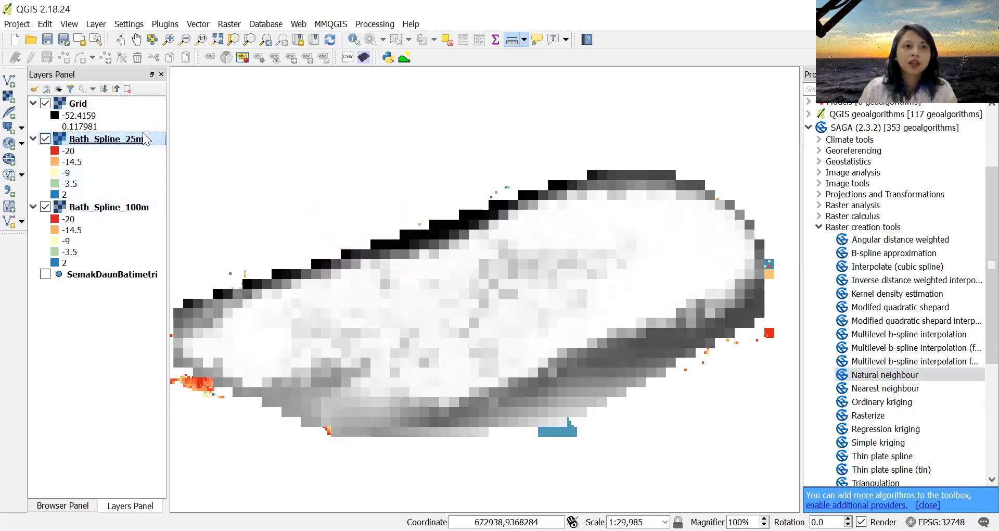
pyautogui.rightClick(105, 138)
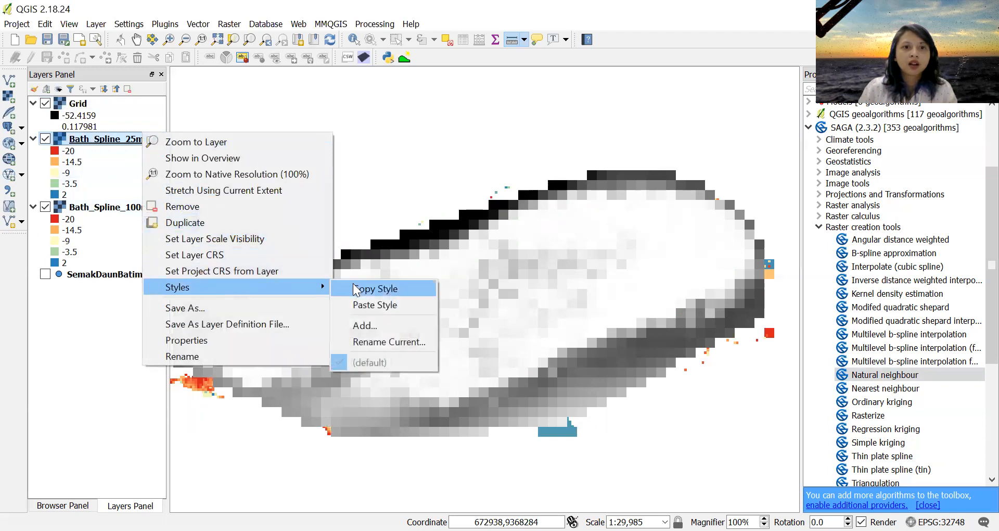
pyautogui.click(78, 103)
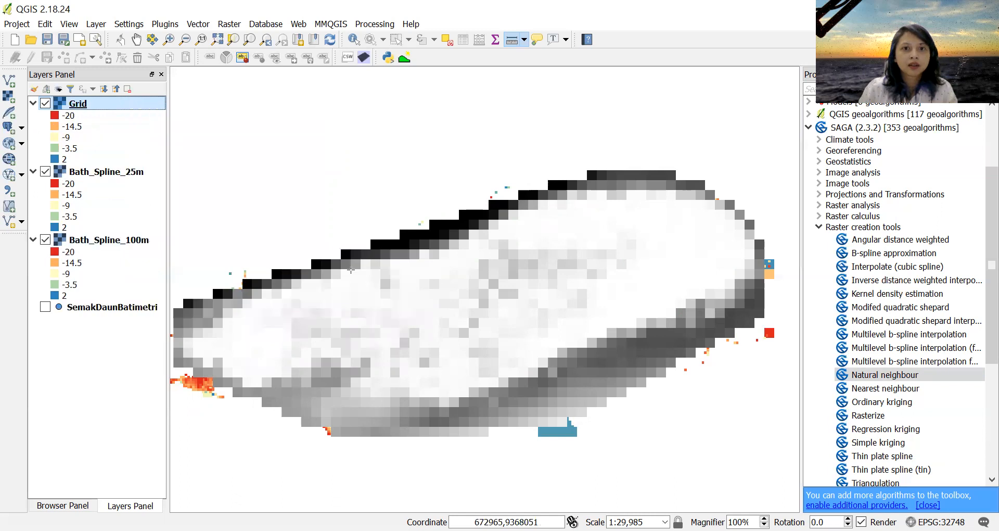
pyautogui.click(45, 172)
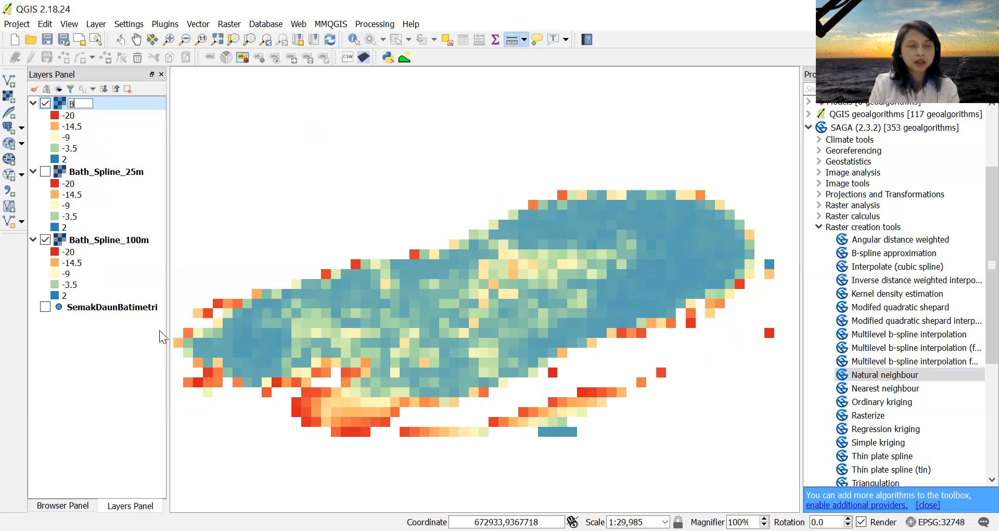
pyautogui.write('Bath_NatNei_100m')
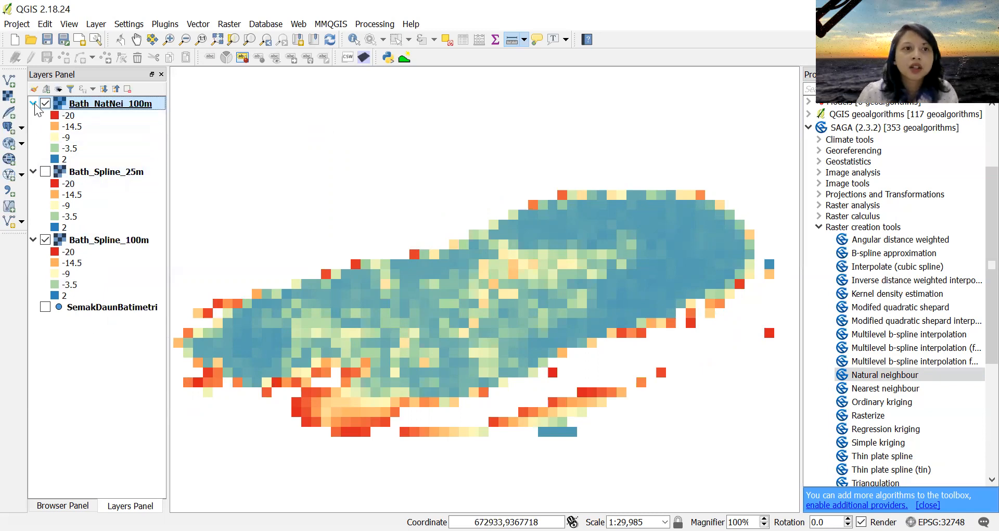
# Step: Toggle Bath_NatNei_100m off and on to compare it with the 100 m spline surface
pyautogui.click(44, 103)
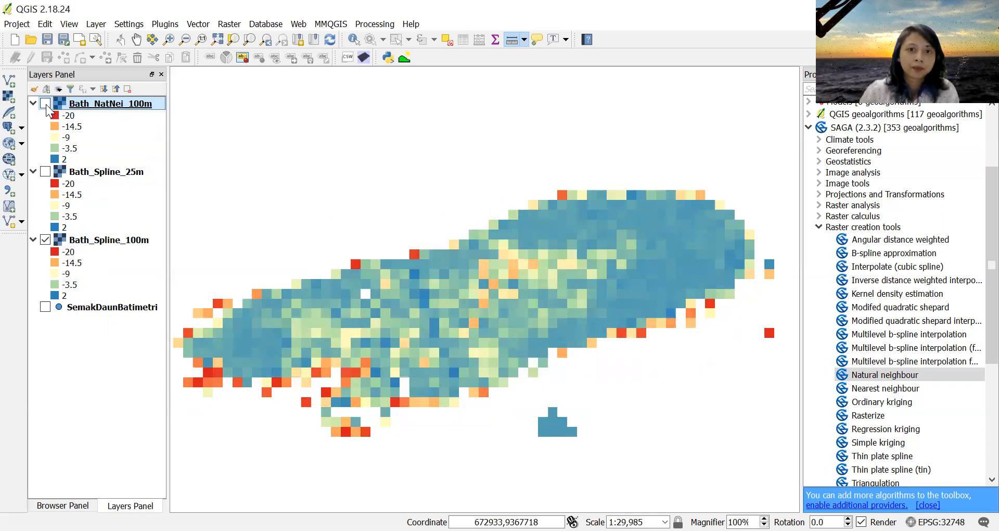
pyautogui.click(45, 103)
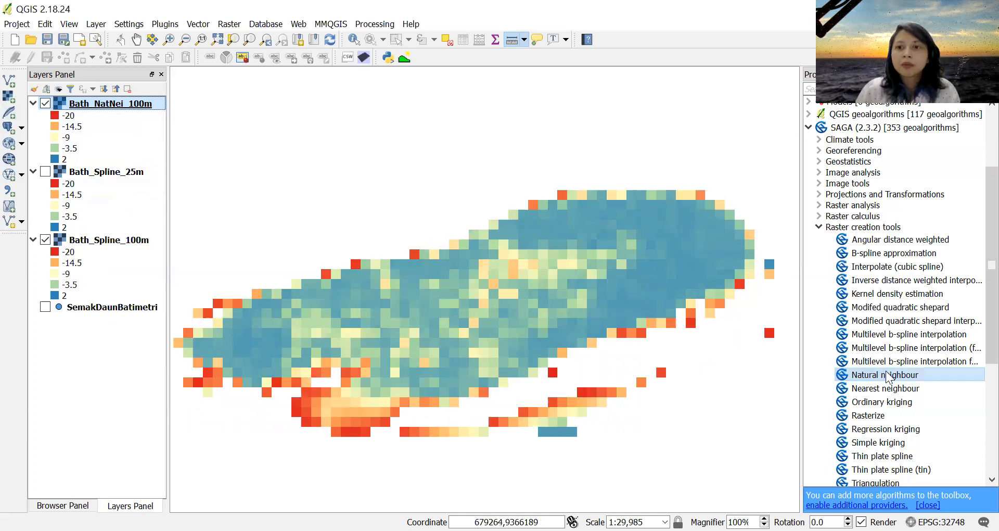
pyautogui.moveTo(882, 375)
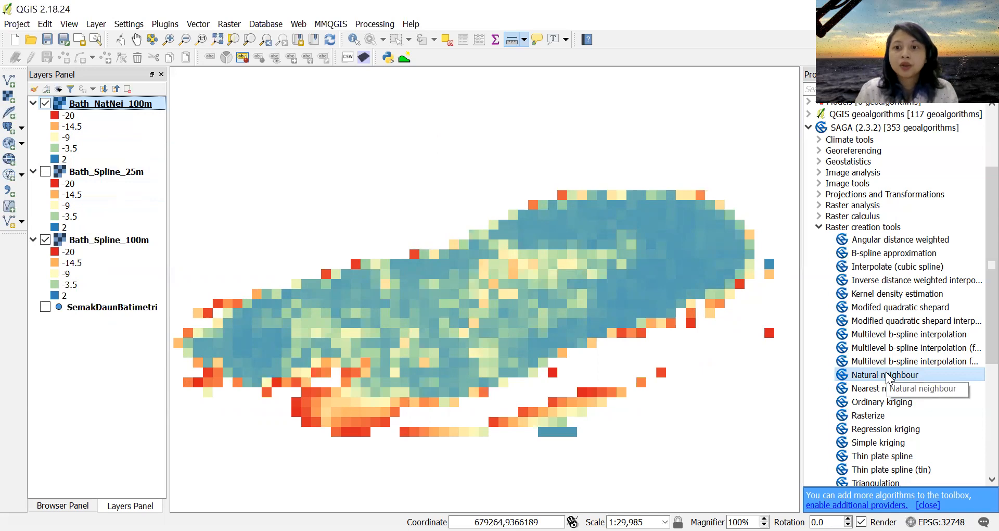
# Step: Reopen the Natural neighbour tool with a 25 m cell size and go to choose the output grid location
pyautogui.doubleClick(882, 375)
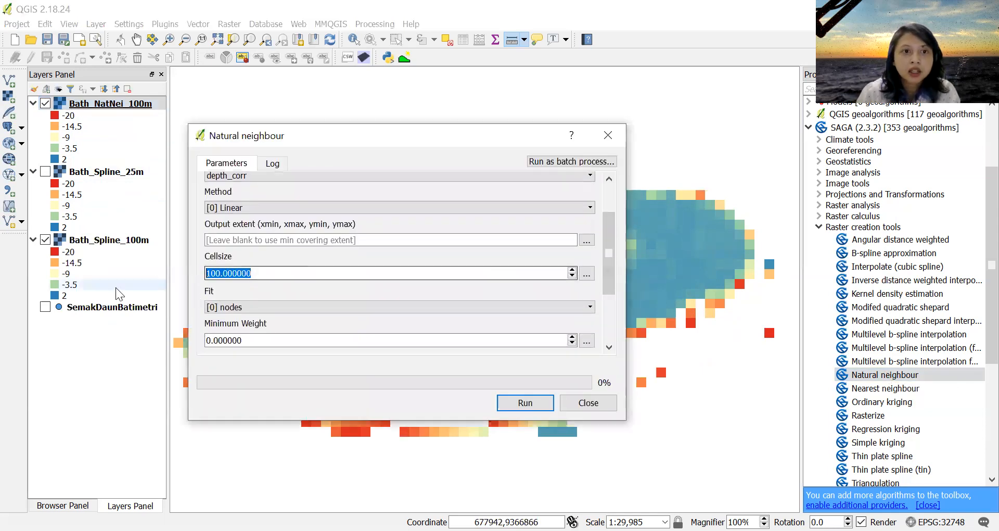
pyautogui.write('25')
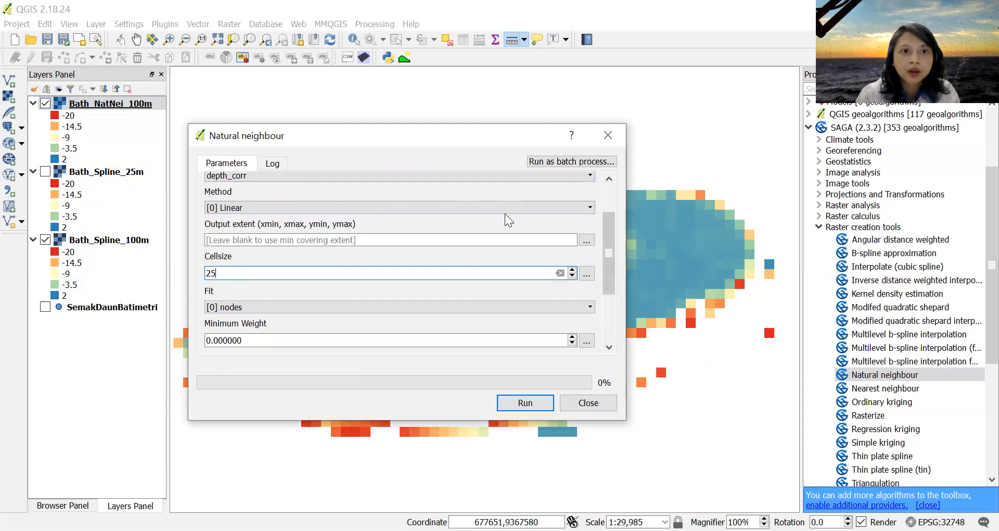
pyautogui.click(395, 207)
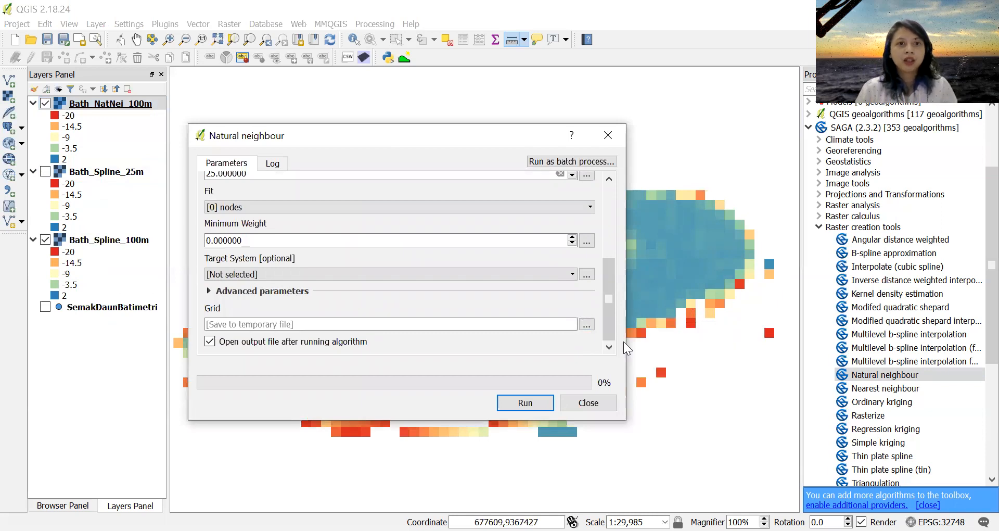
pyautogui.click(585, 324)
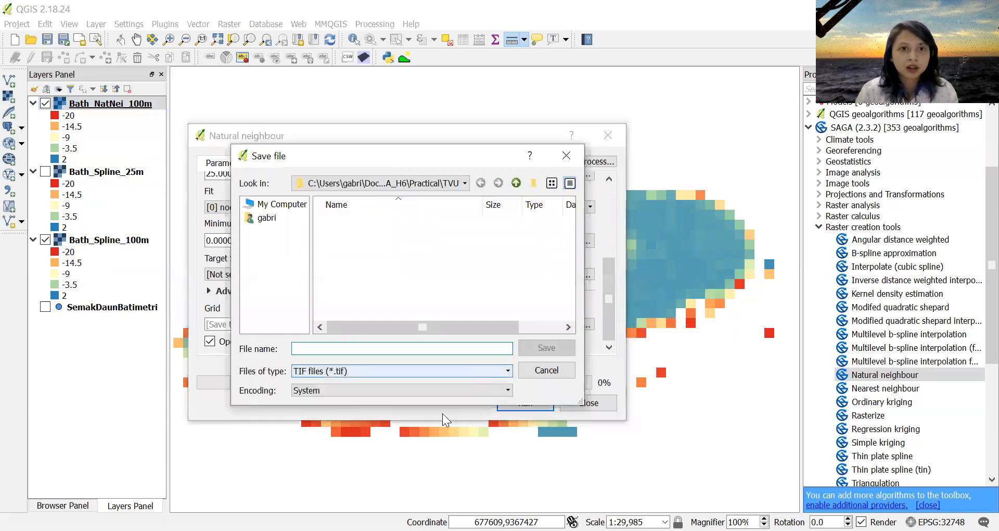
# Step: Save the output as Bath_NatNei_25m.grd in GRD format and run the 25 m interpolation
pyautogui.click(400, 371)
pyautogui.write('Bath_NatNei_25m.grd')
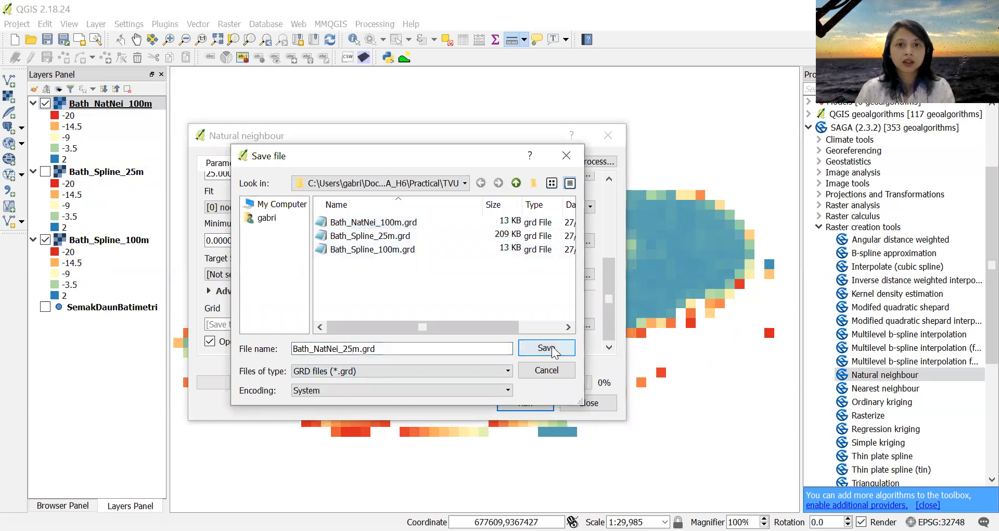
pyautogui.click(544, 347)
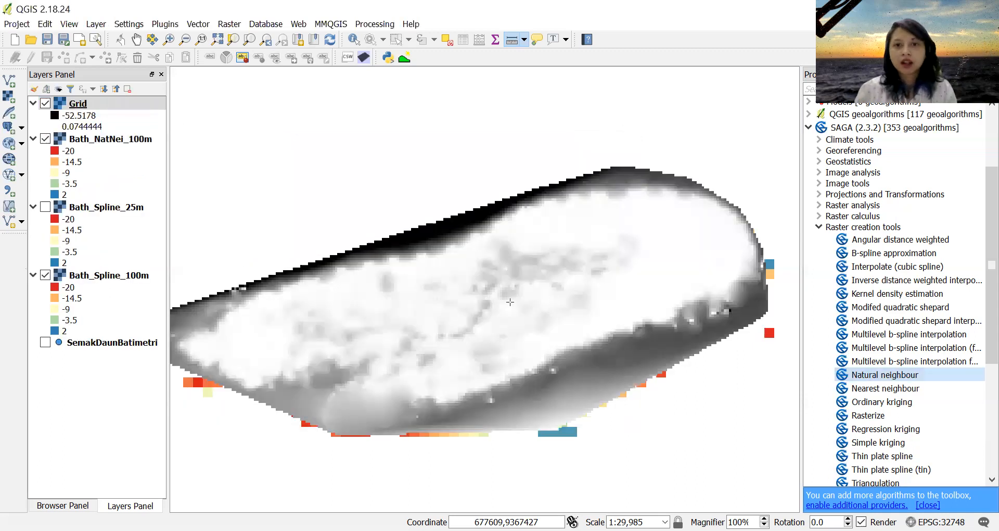
# Step: Paste the depth colour style onto the new Grid layer and rename it Bath_NatNei_25m
pyautogui.click(109, 139)
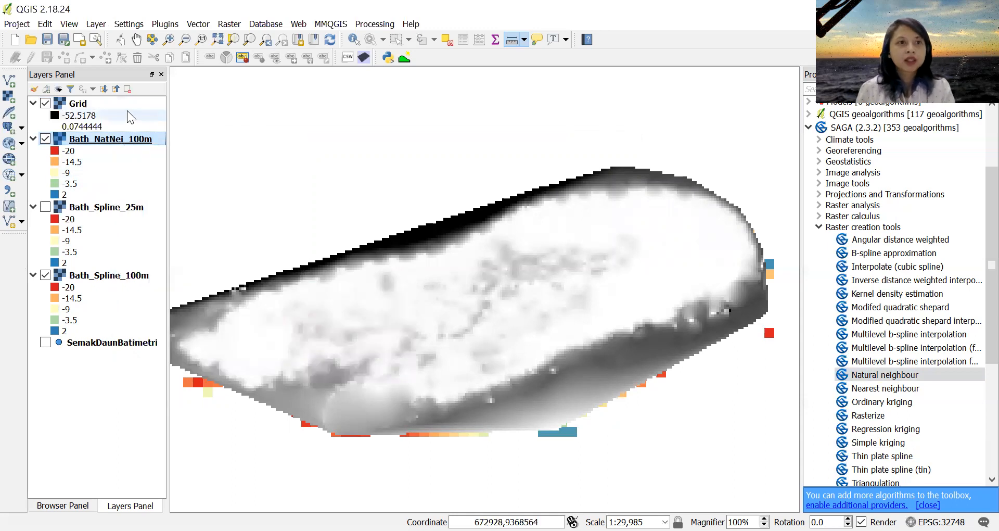
pyautogui.rightClick(77, 103)
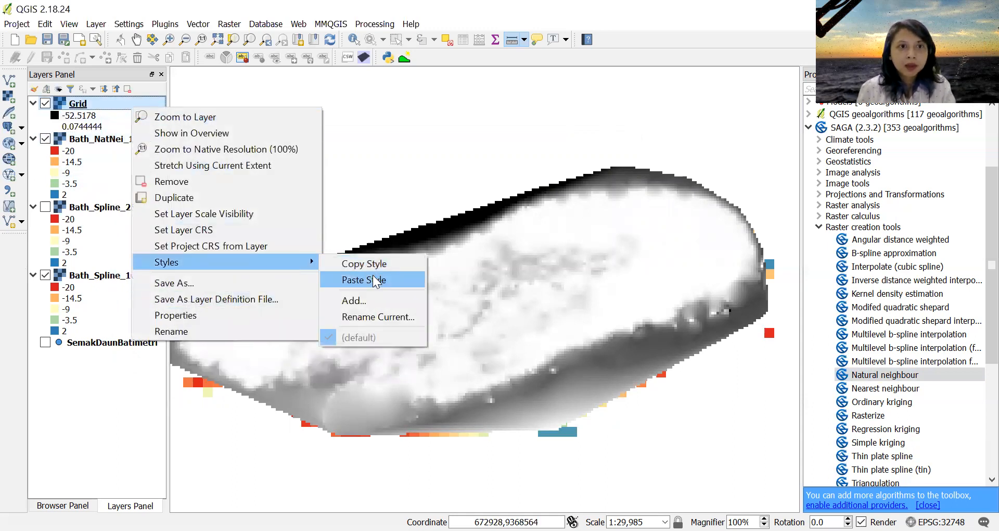
pyautogui.click(364, 280)
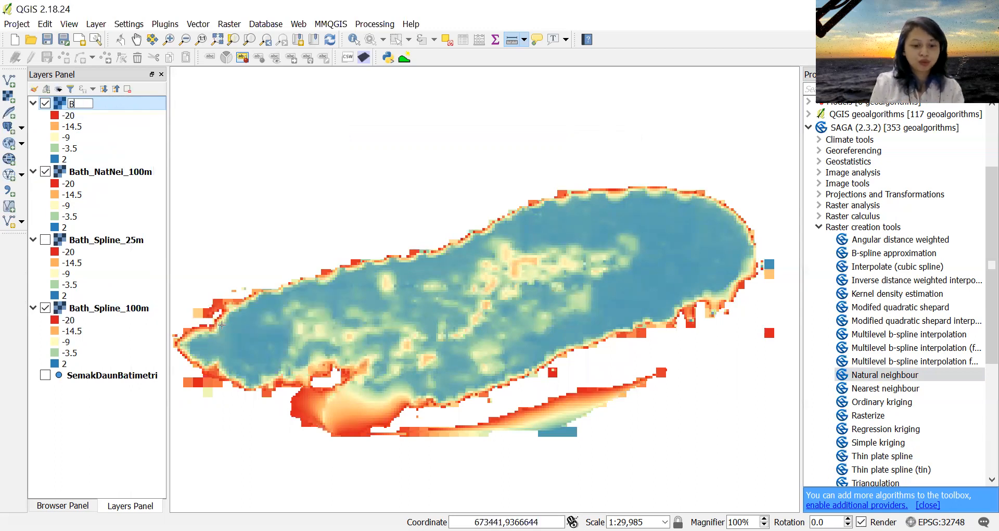
pyautogui.write('Bath_BN')
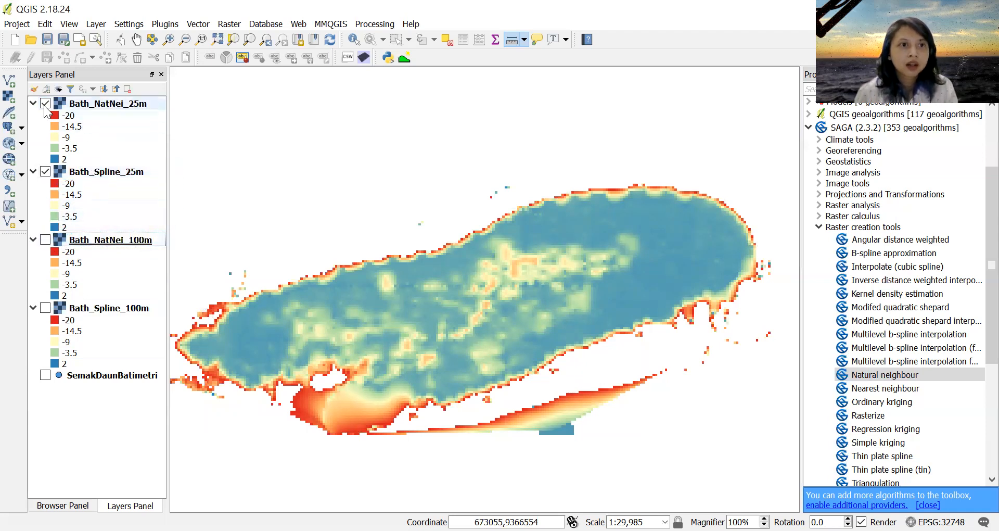
pyautogui.moveTo(105, 103)
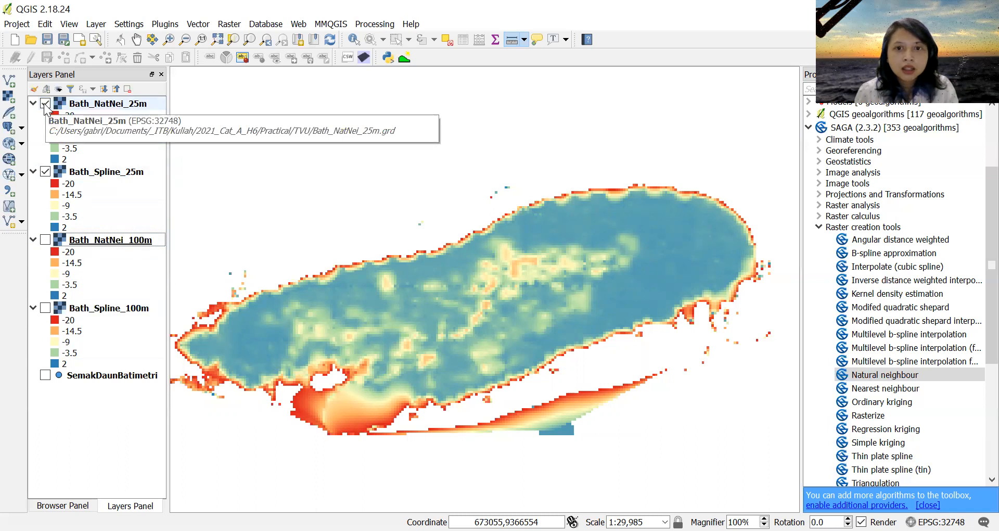
pyautogui.click(45, 103)
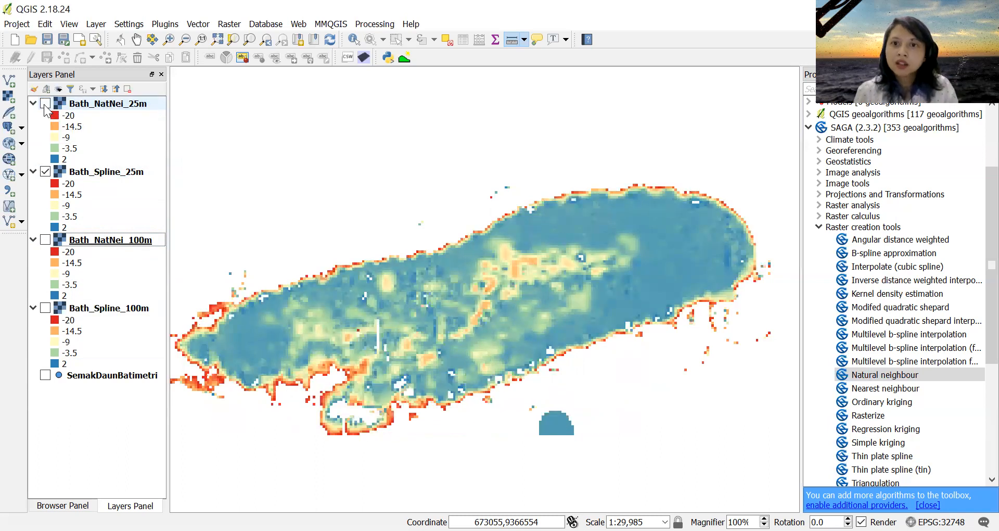
pyautogui.click(45, 103)
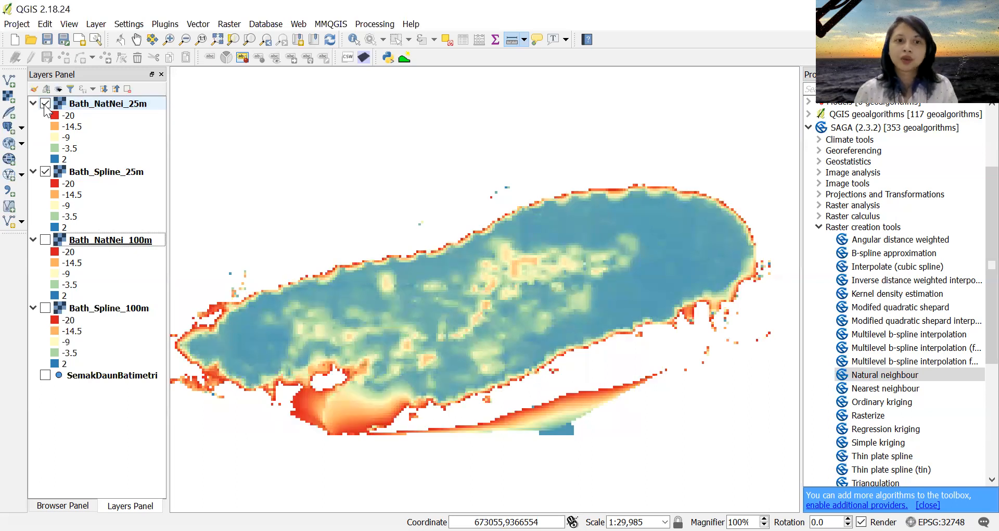
pyautogui.click(113, 103)
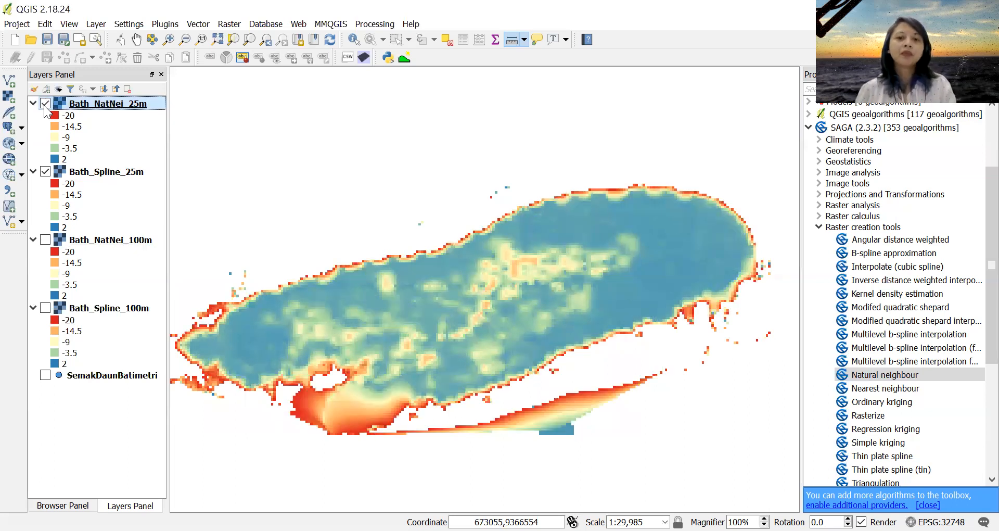
pyautogui.moveTo(678, 240)
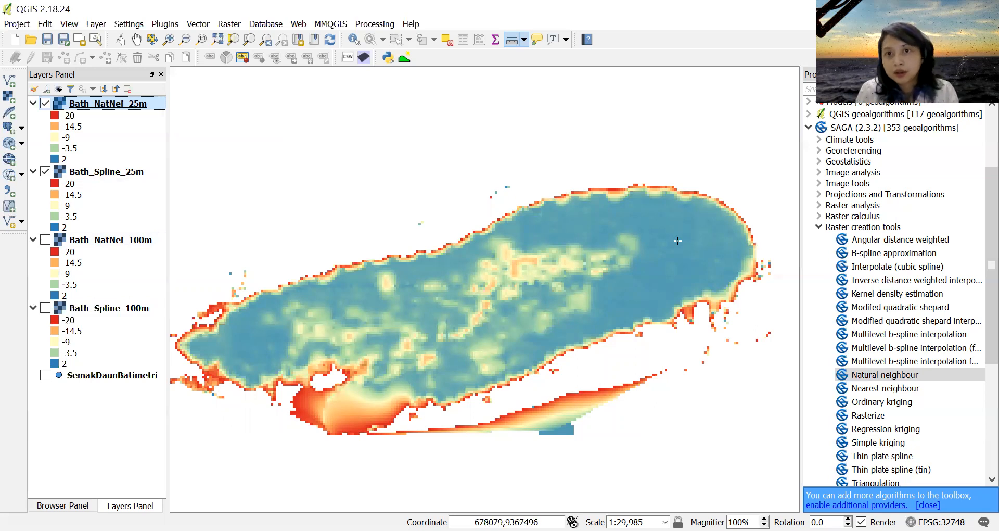
pyautogui.moveTo(893, 293)
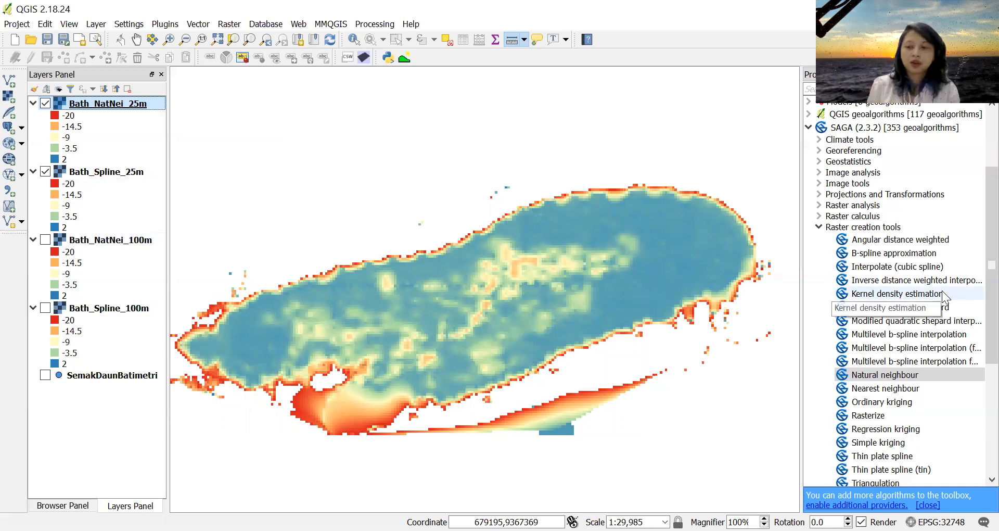